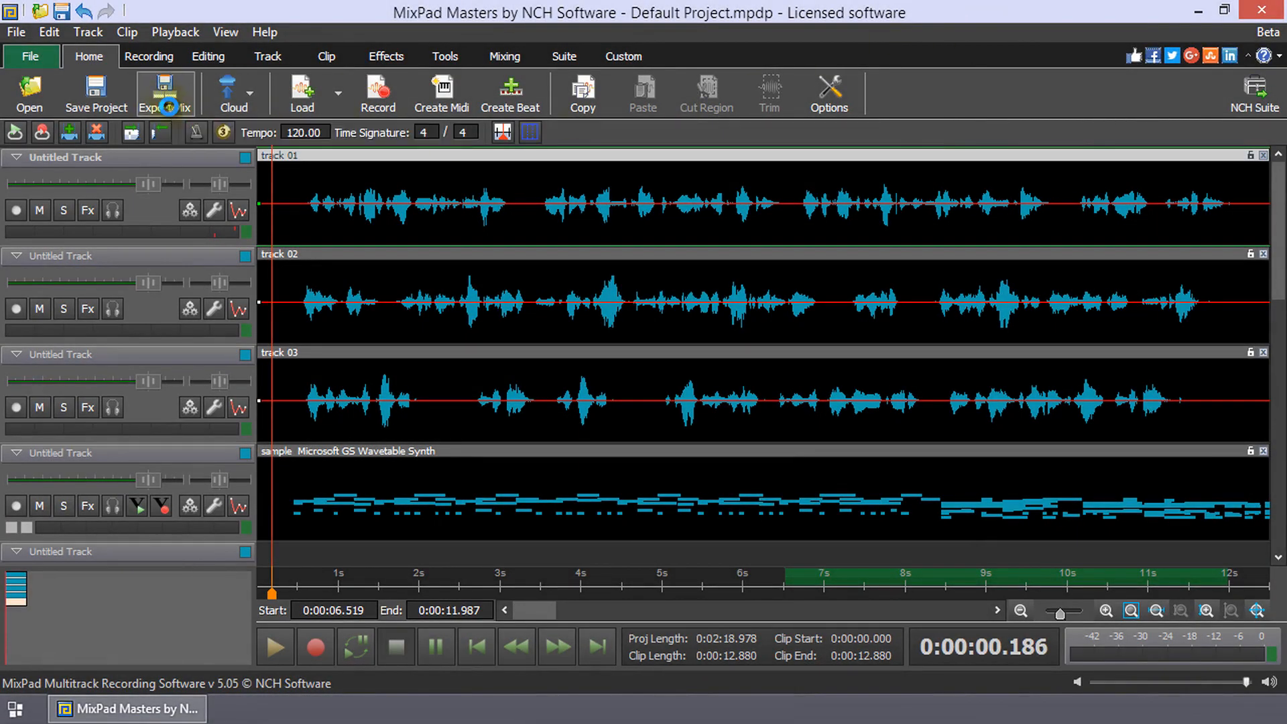
Step: Export the mix with .mp3 selected as the output file type
click(165, 92)
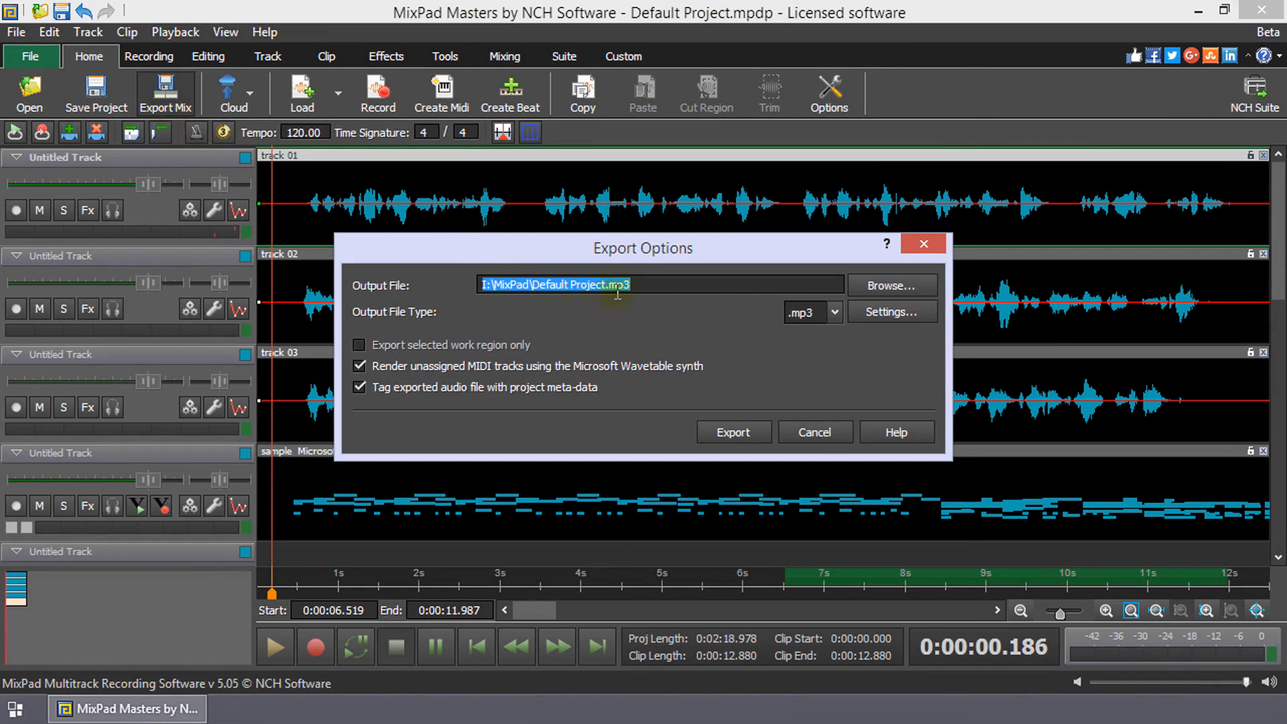
click(812, 311)
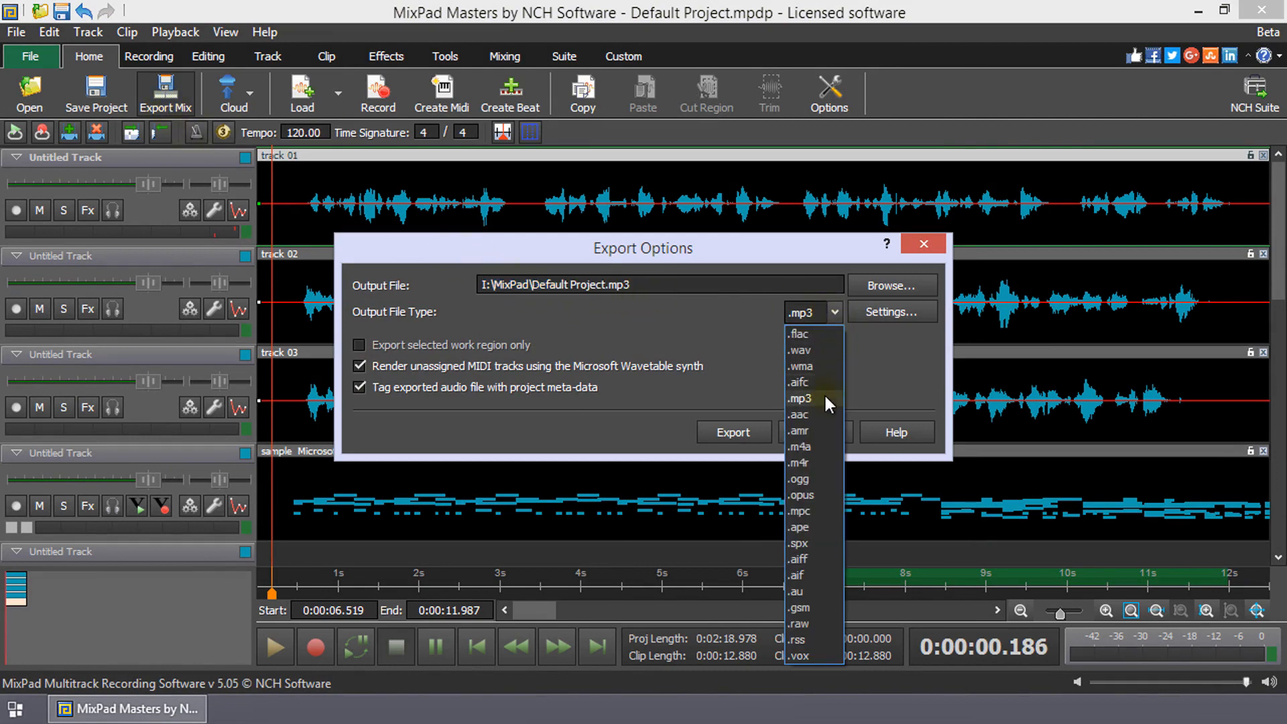
click(799, 399)
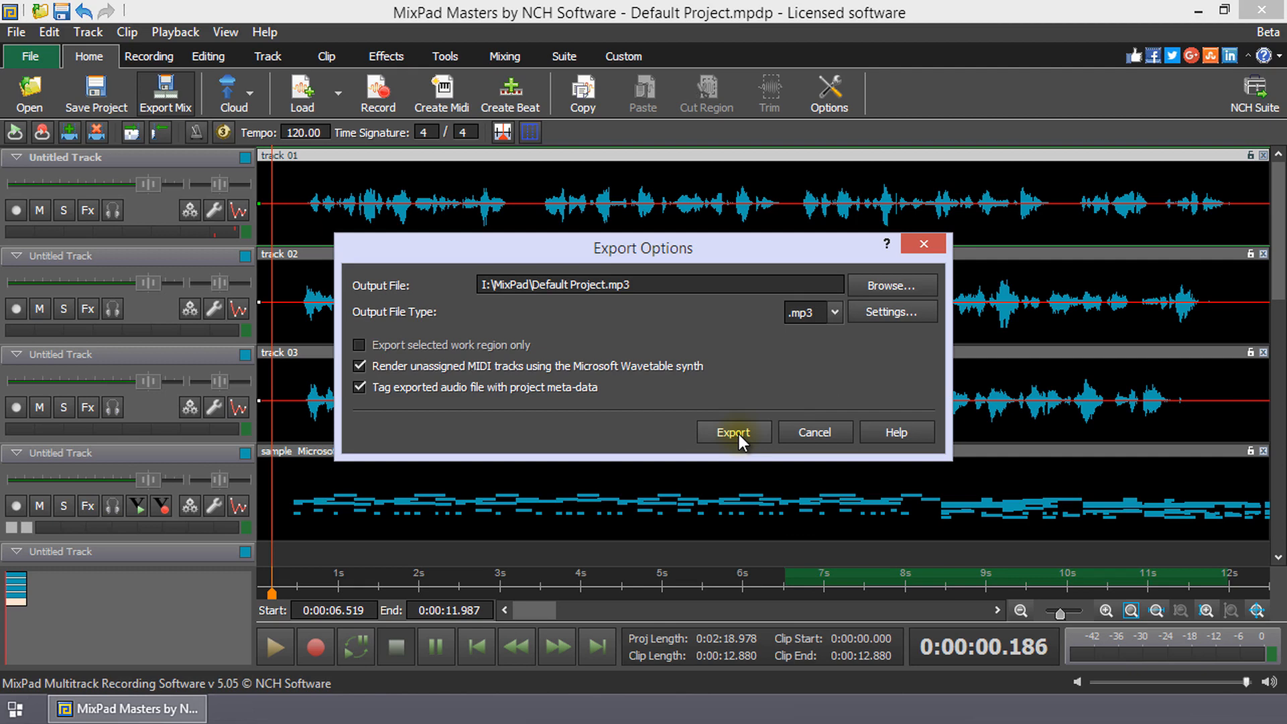
click(732, 432)
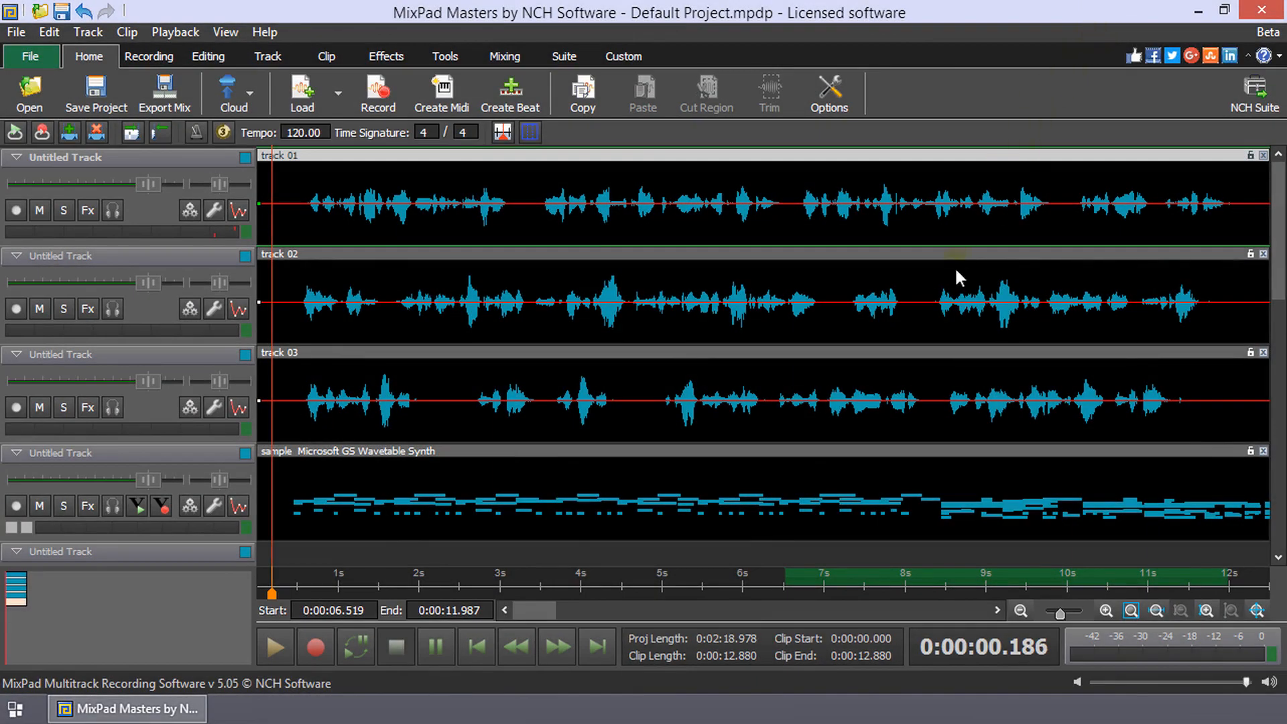
mouse_move(165, 93)
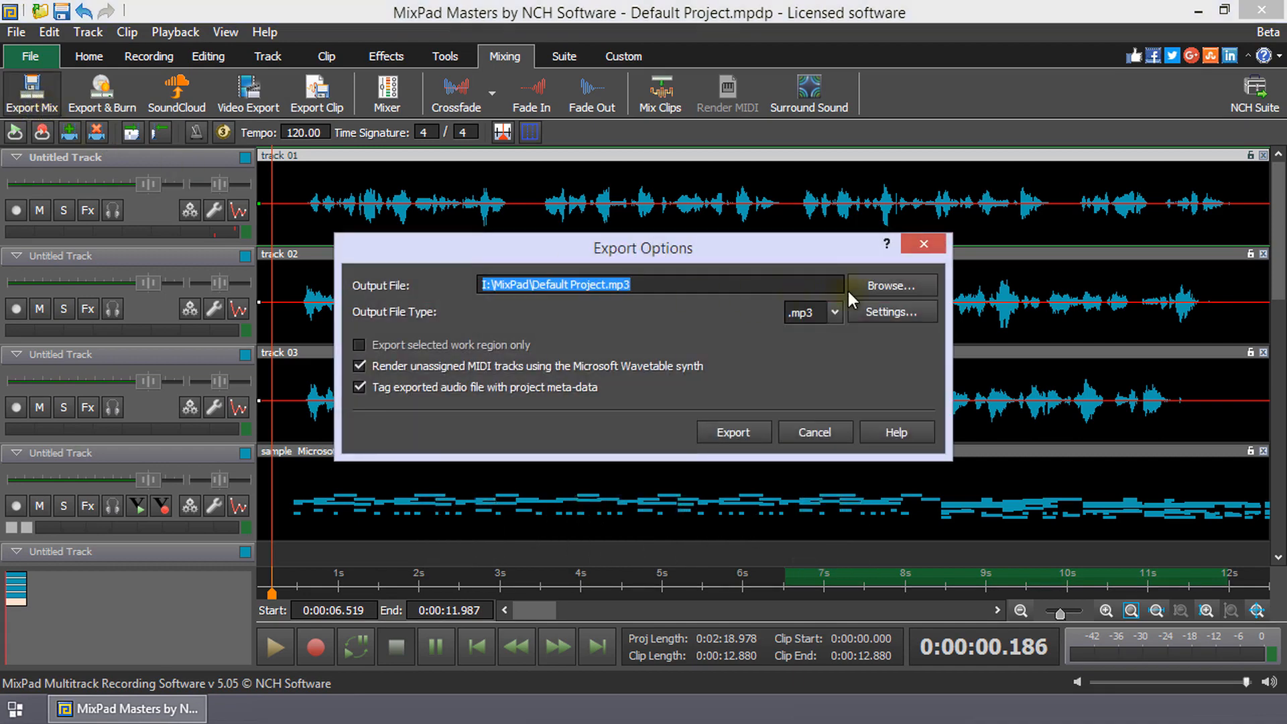
Step: Save the export output as 'Tutorial' with MPEG Layer-3 type in the MixPad folder
click(891, 285)
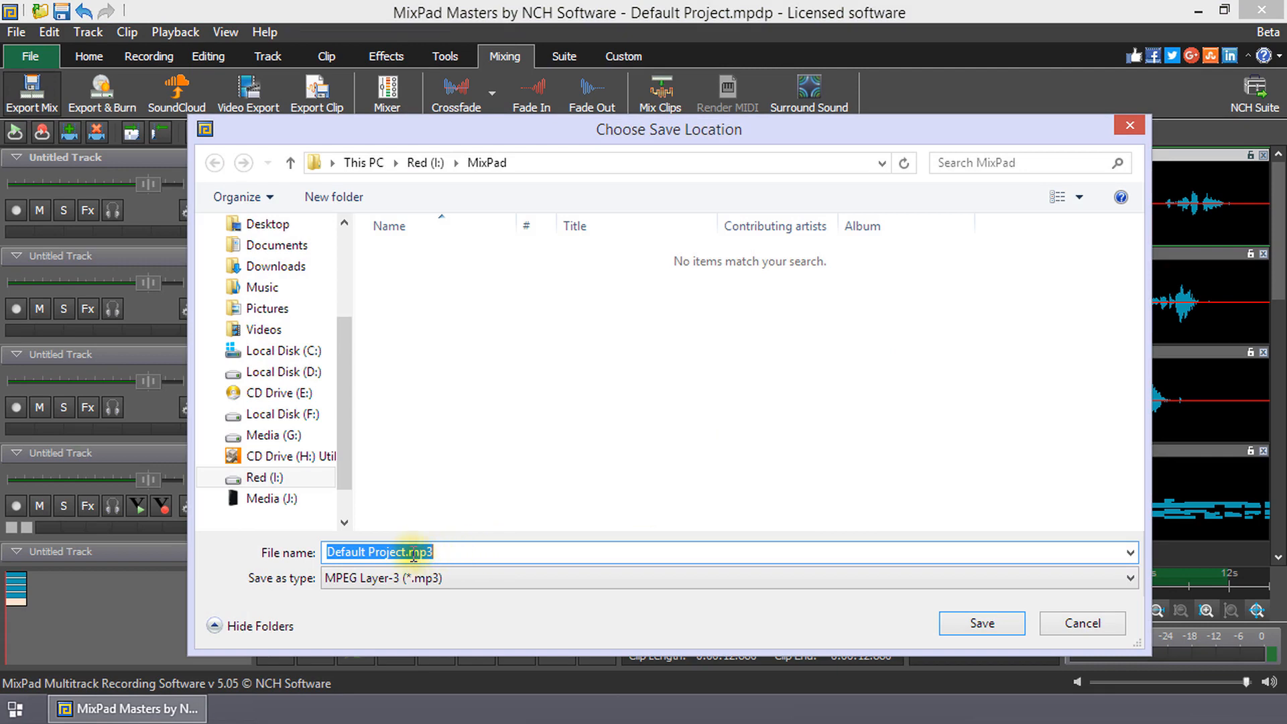
click(402, 551)
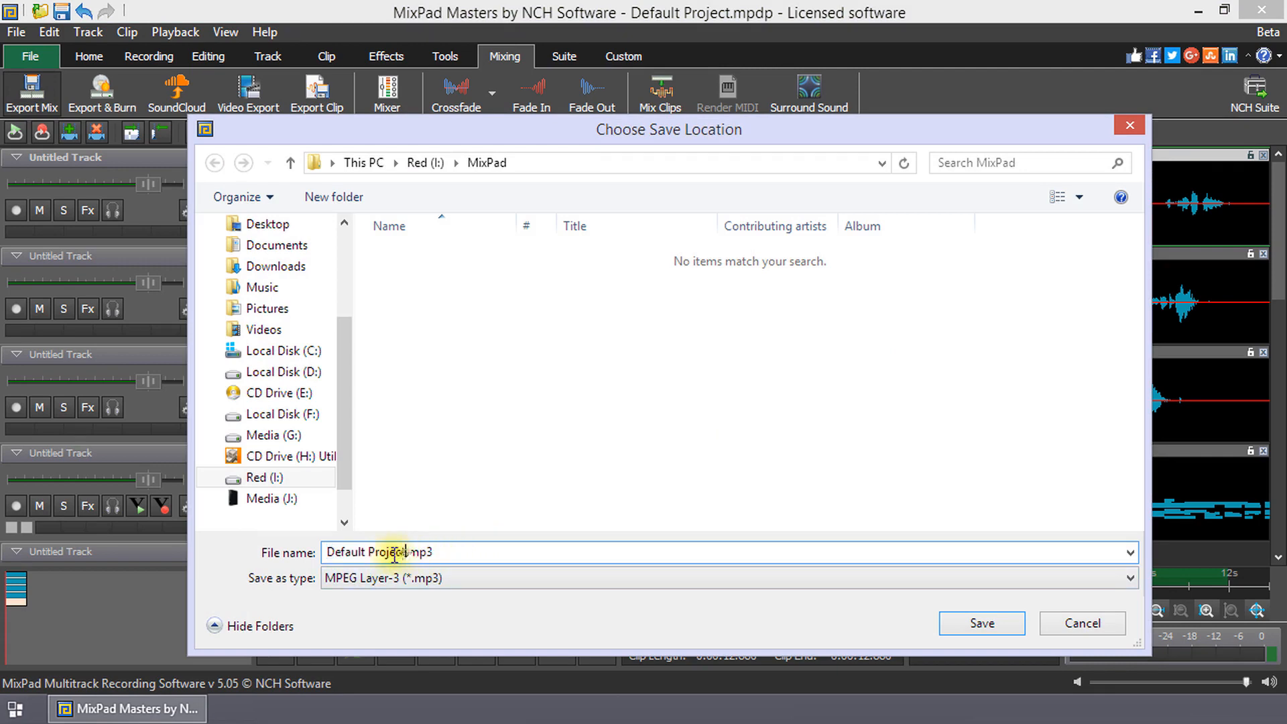
text(Tutorial)
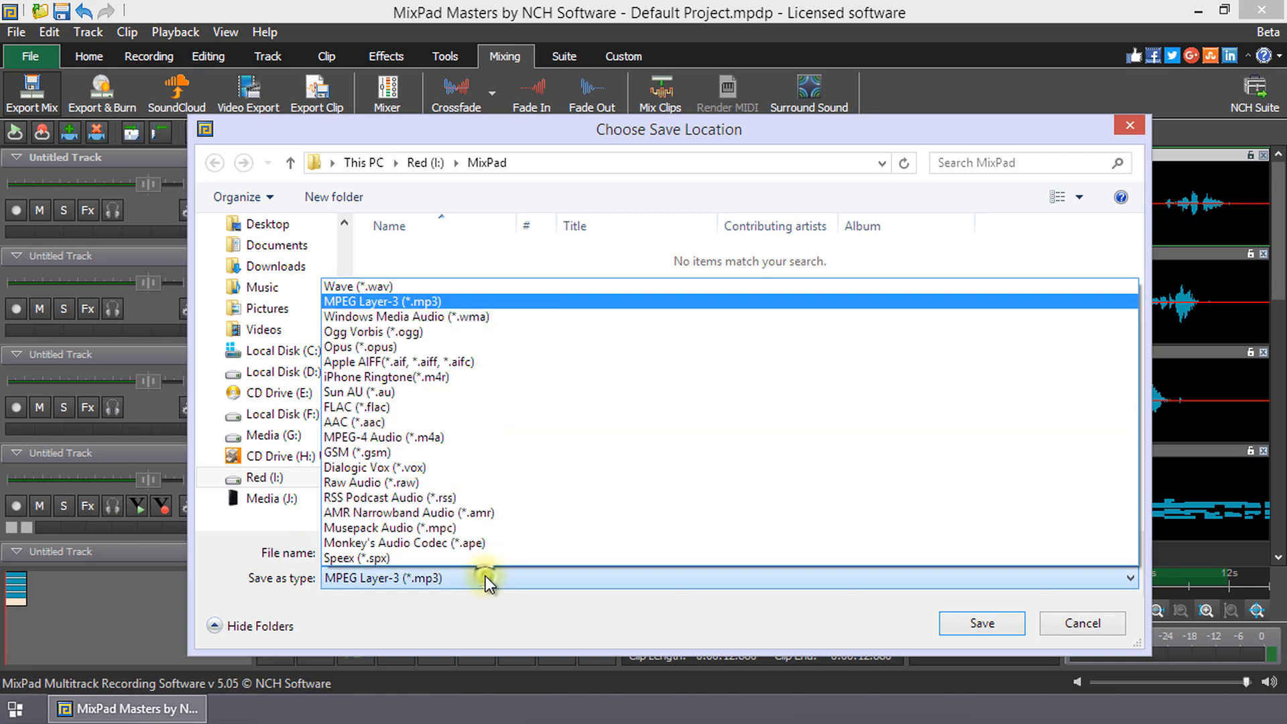
click(384, 301)
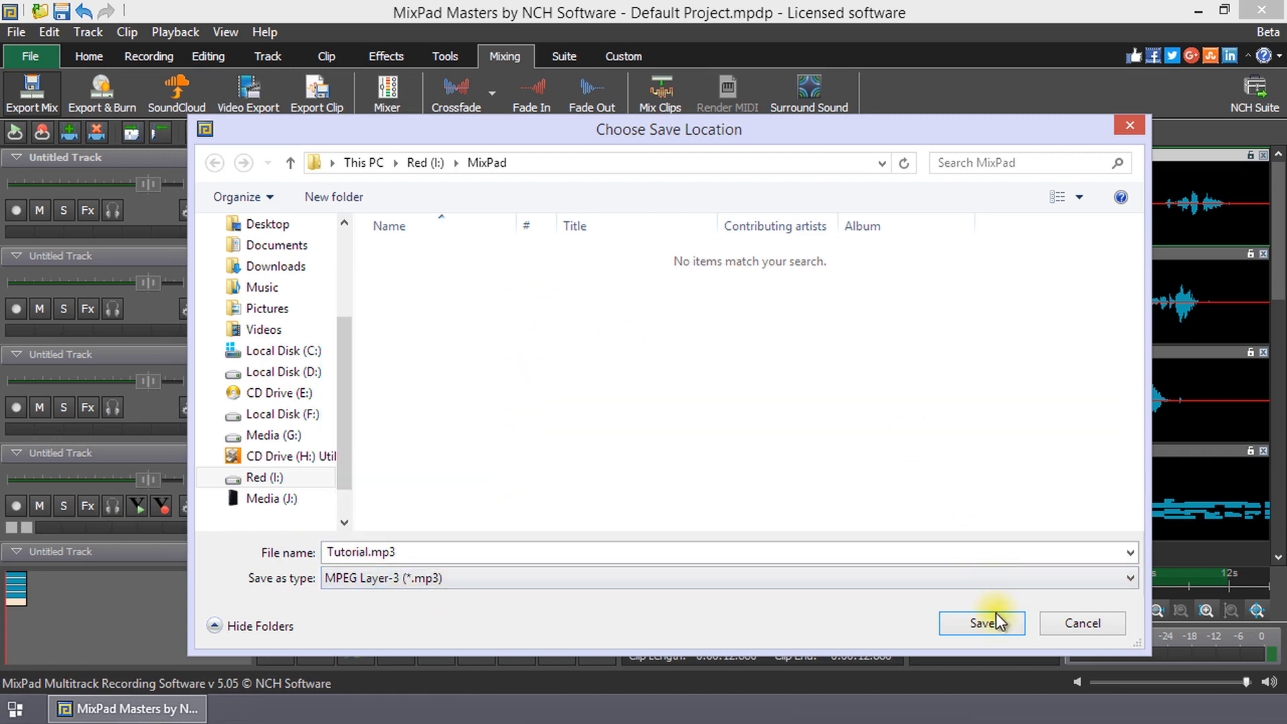
click(981, 623)
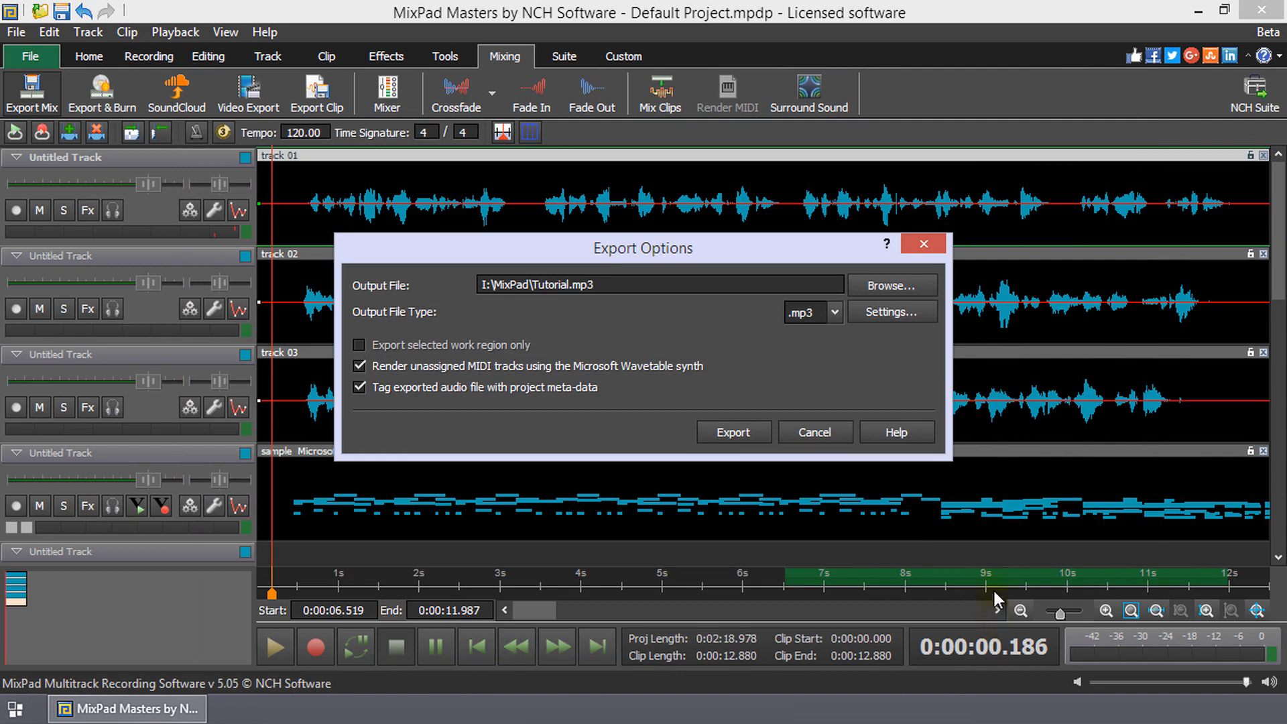
mouse_move(722, 255)
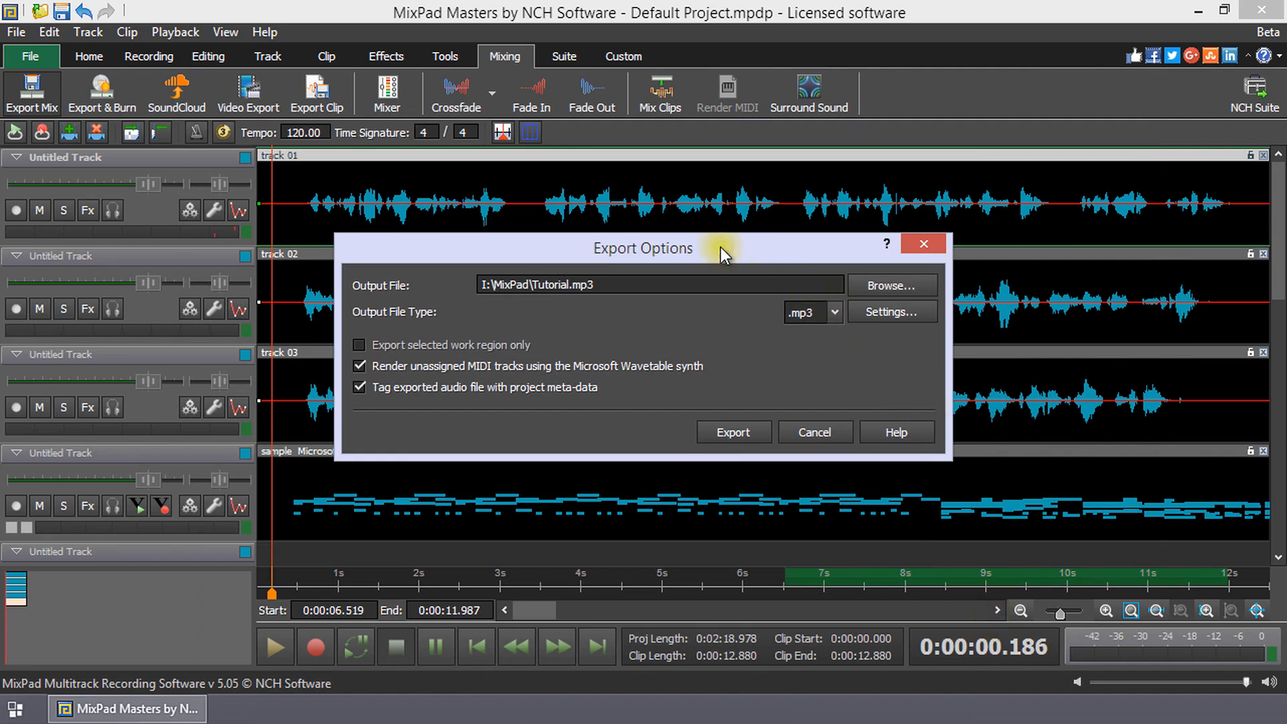
mouse_move(889, 312)
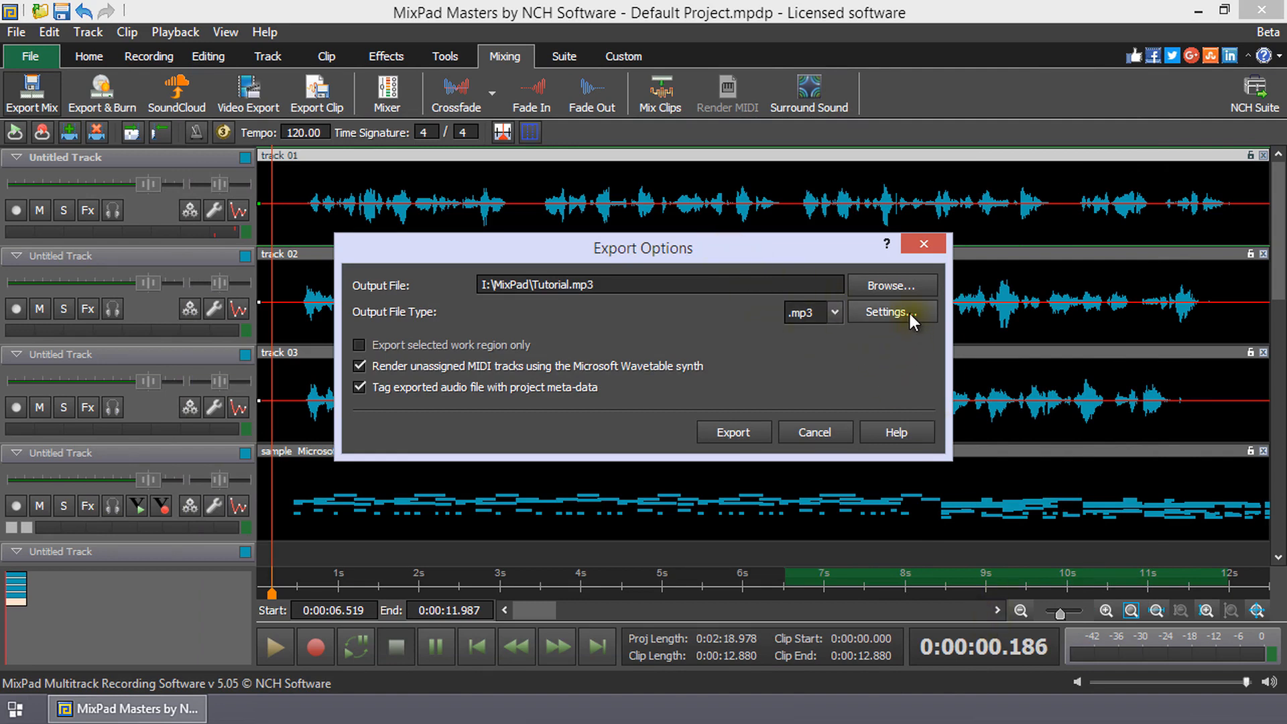
click(891, 312)
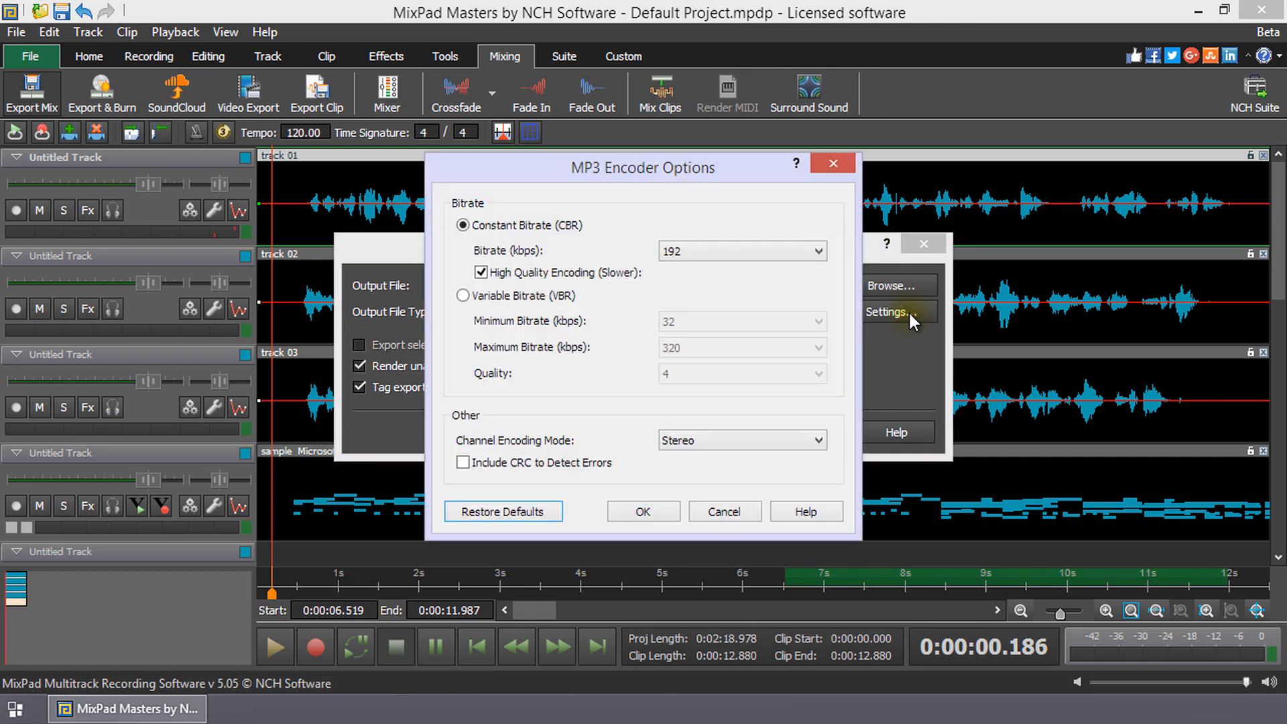
click(818, 250)
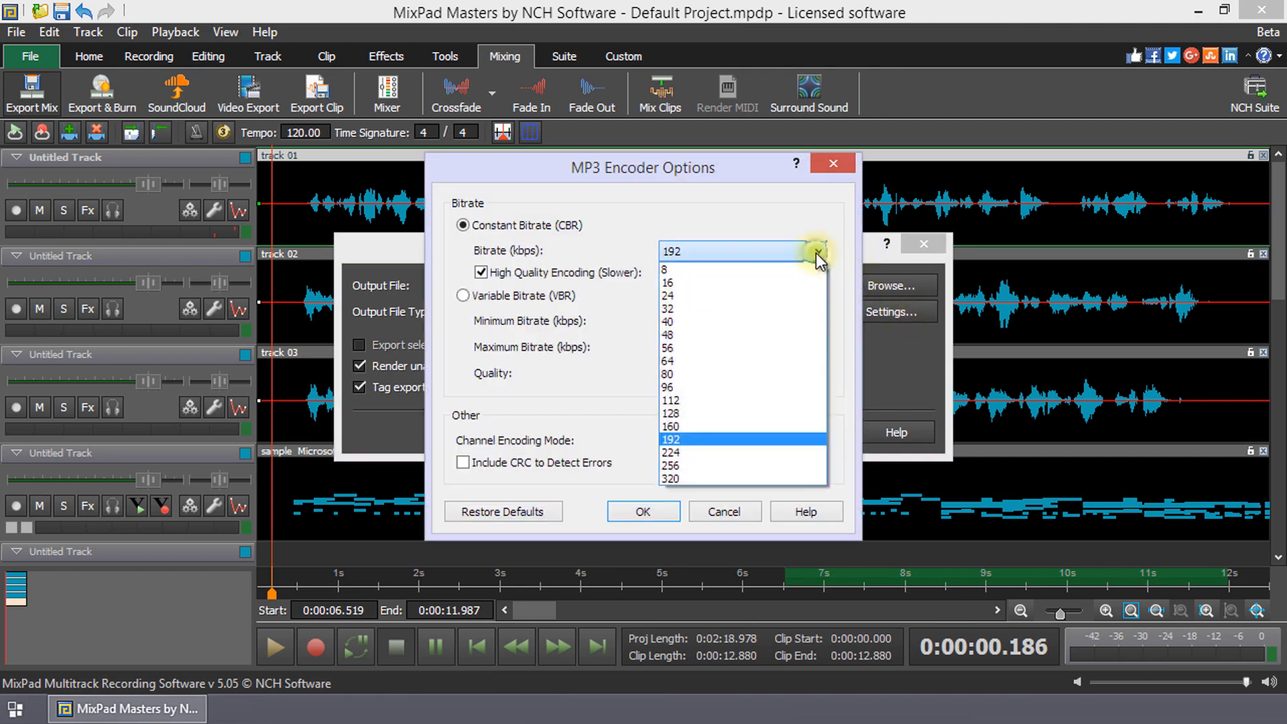
click(669, 439)
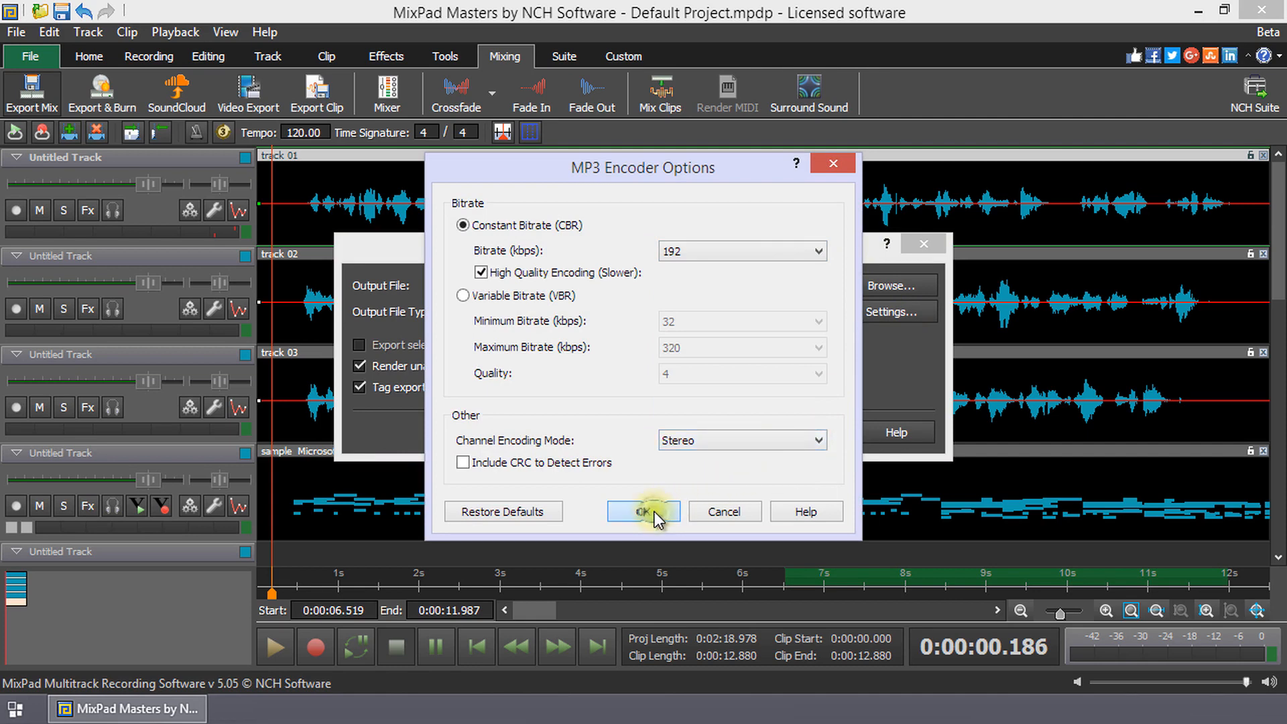
click(643, 512)
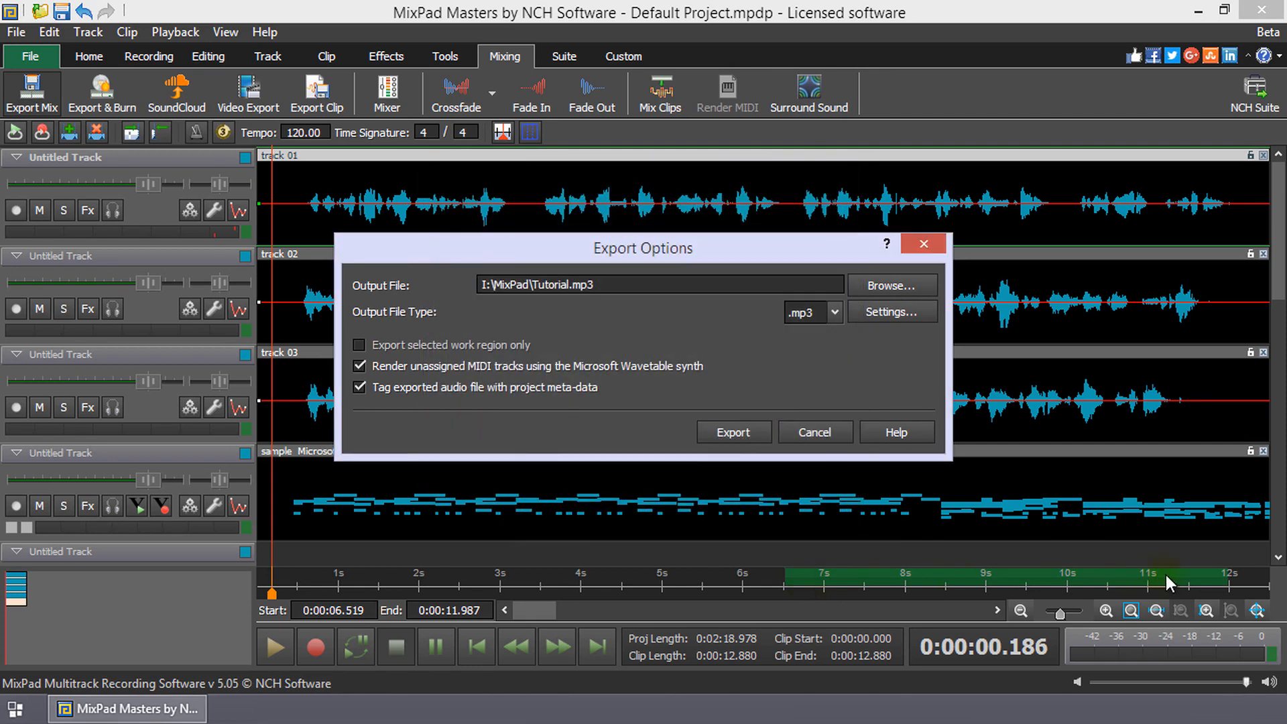
mouse_move(345, 484)
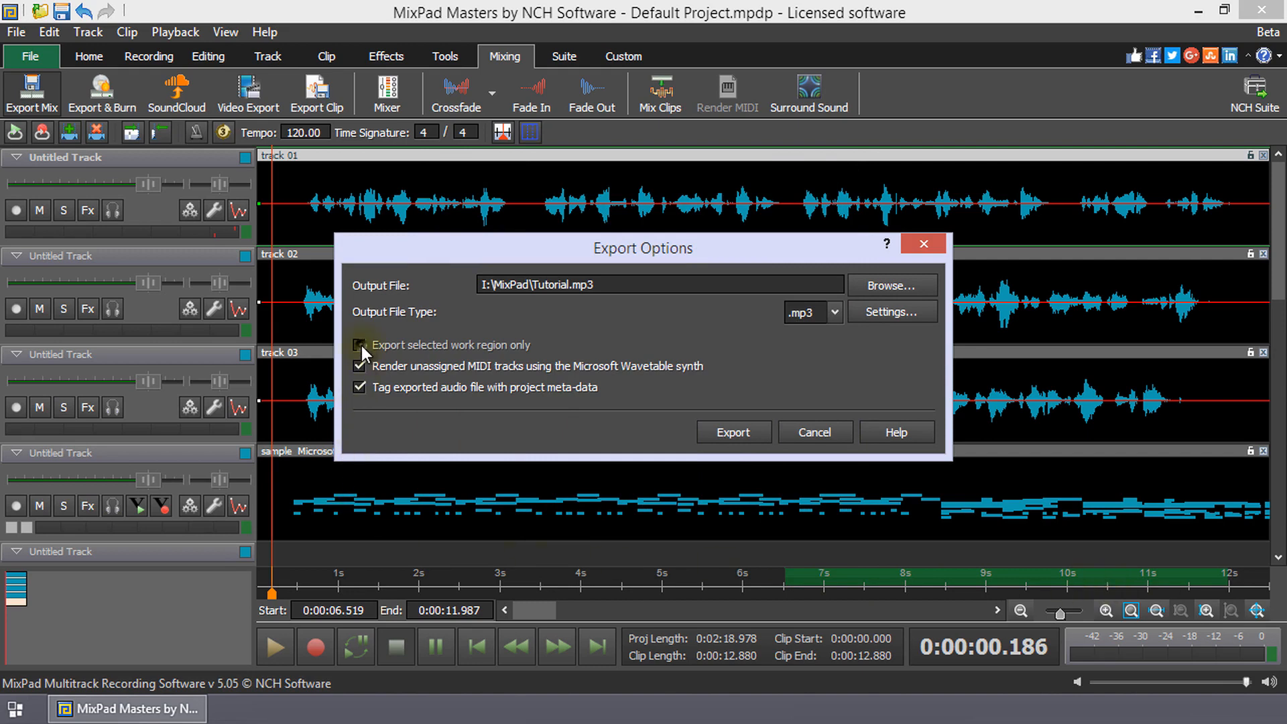
Step: Enable 'Export selected work region only' and toggle metadata tagging off and back on
click(359, 344)
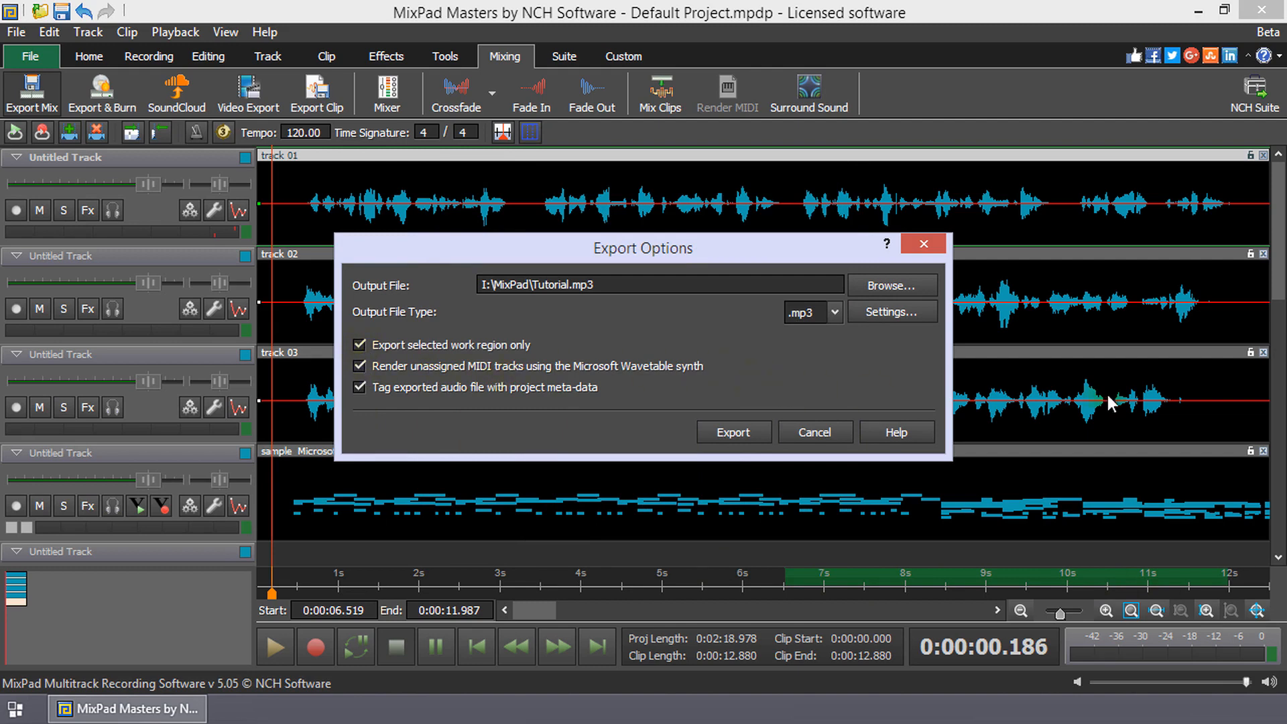
mouse_move(1075, 509)
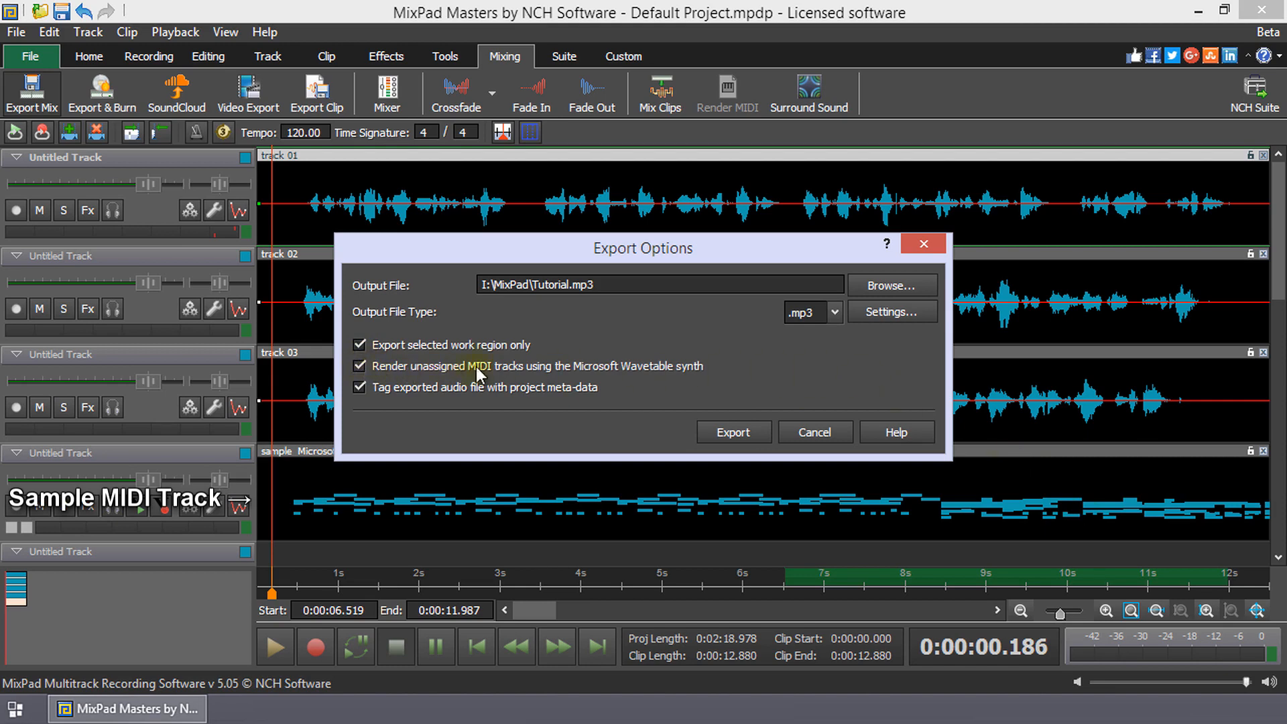
mouse_move(729, 374)
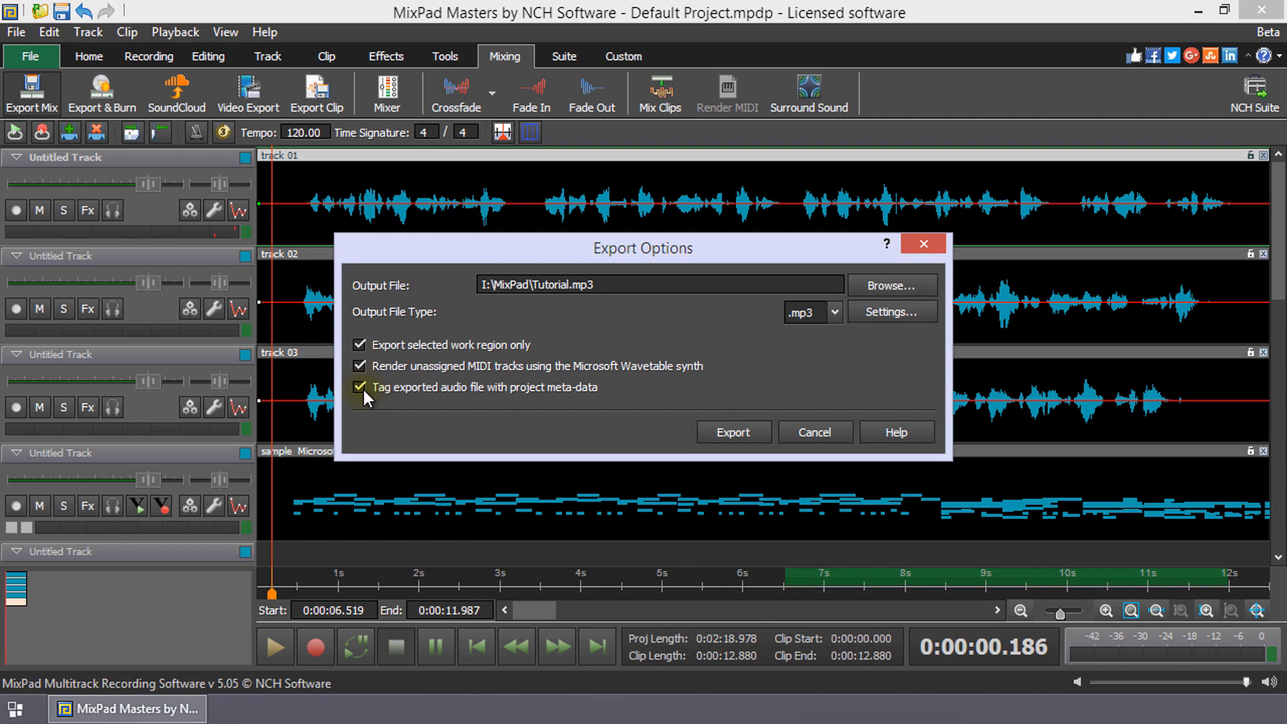
click(359, 387)
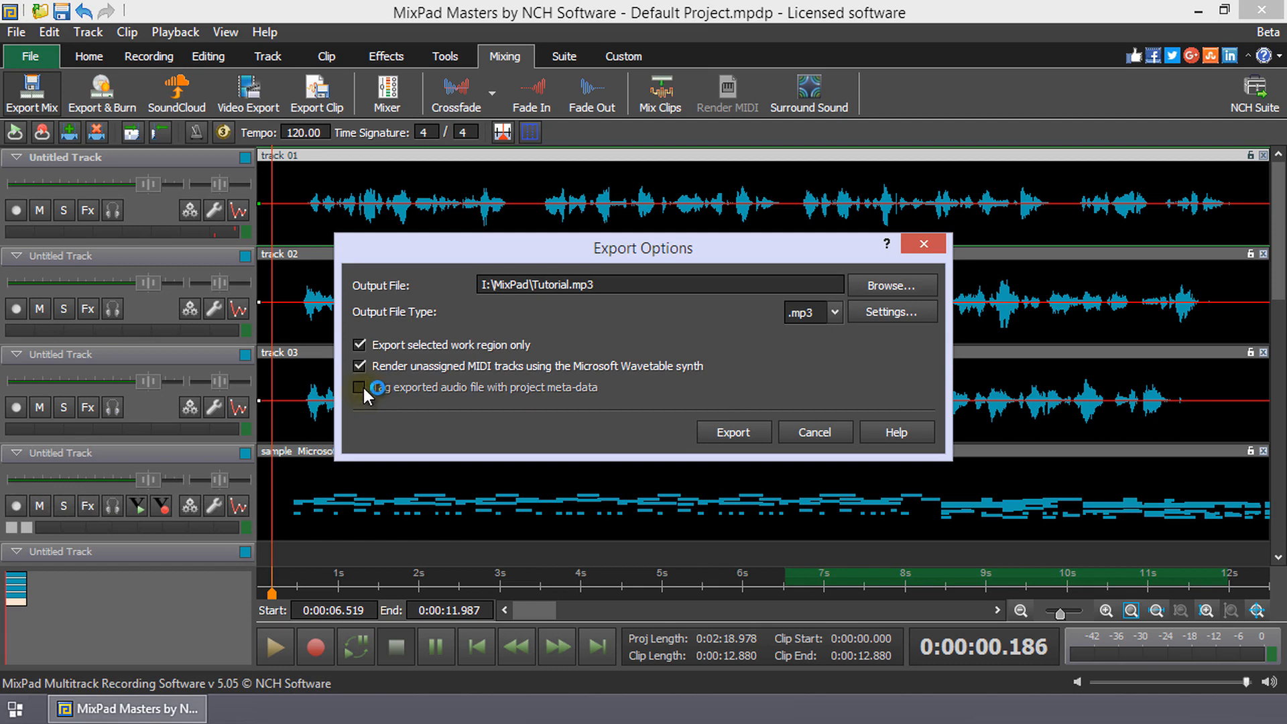
click(359, 388)
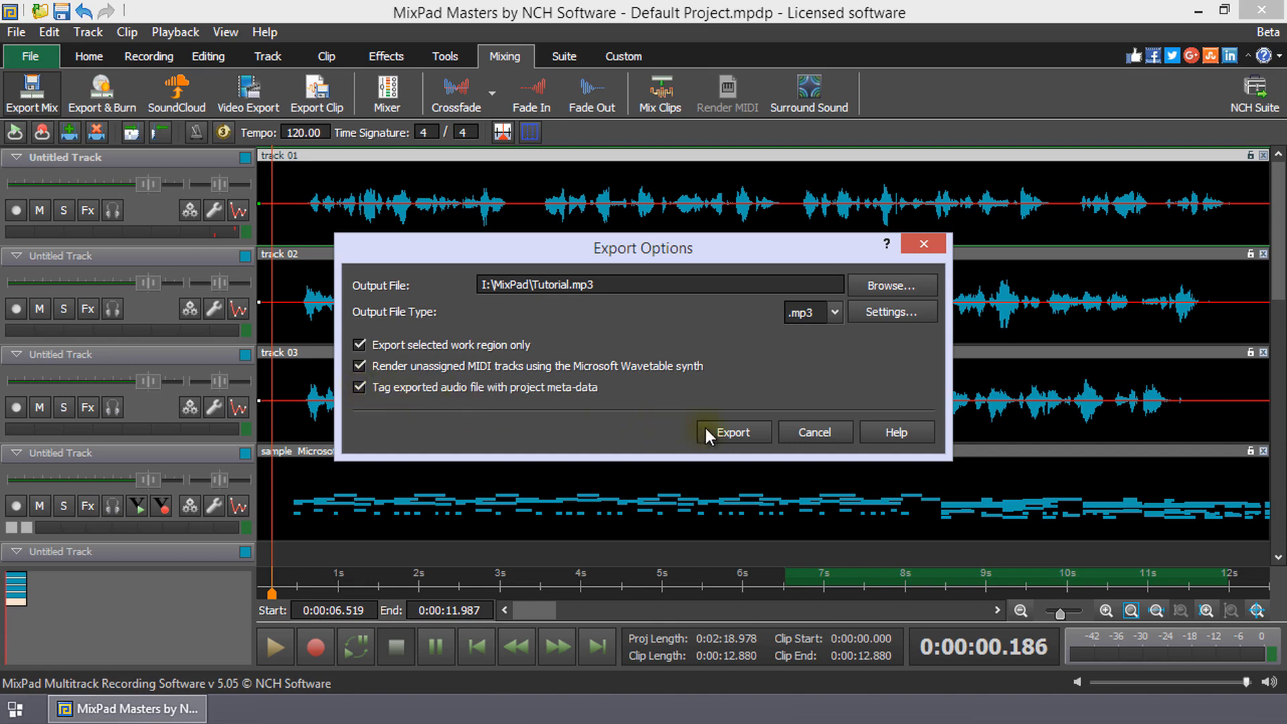
Step: Run the export to Tutorial.mp3 and view the success confirmation
click(732, 431)
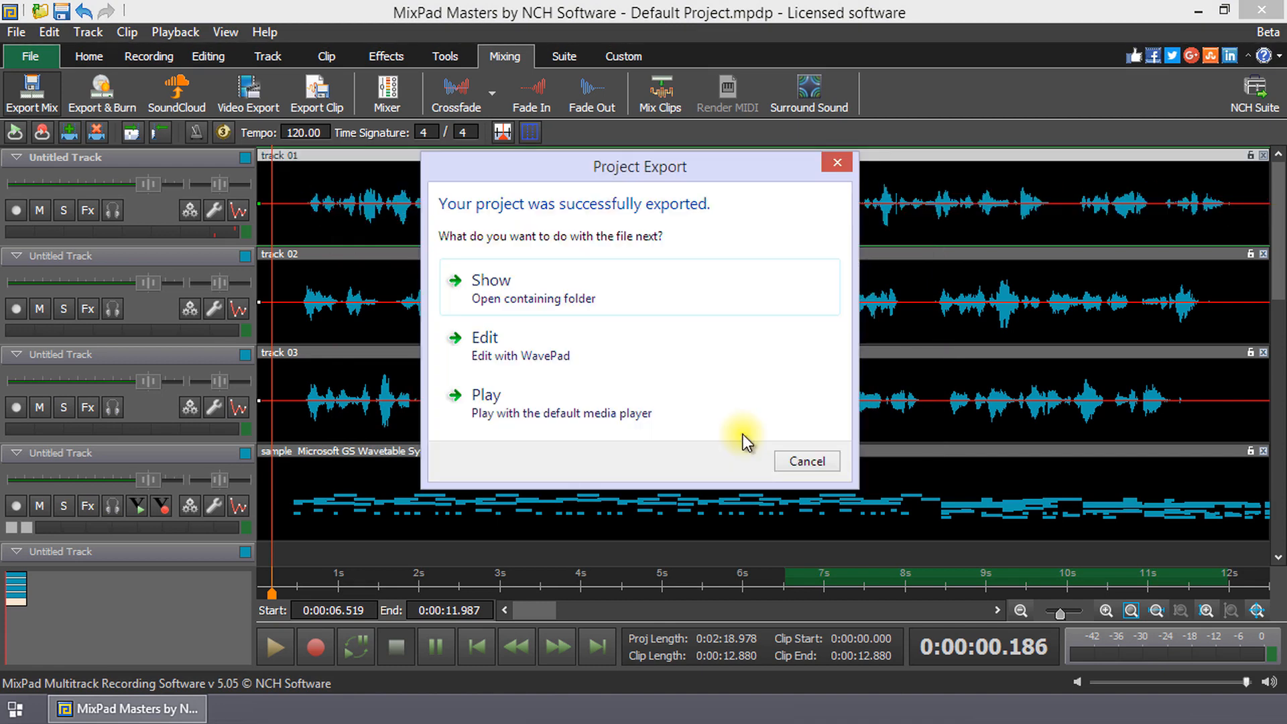
mouse_move(728, 216)
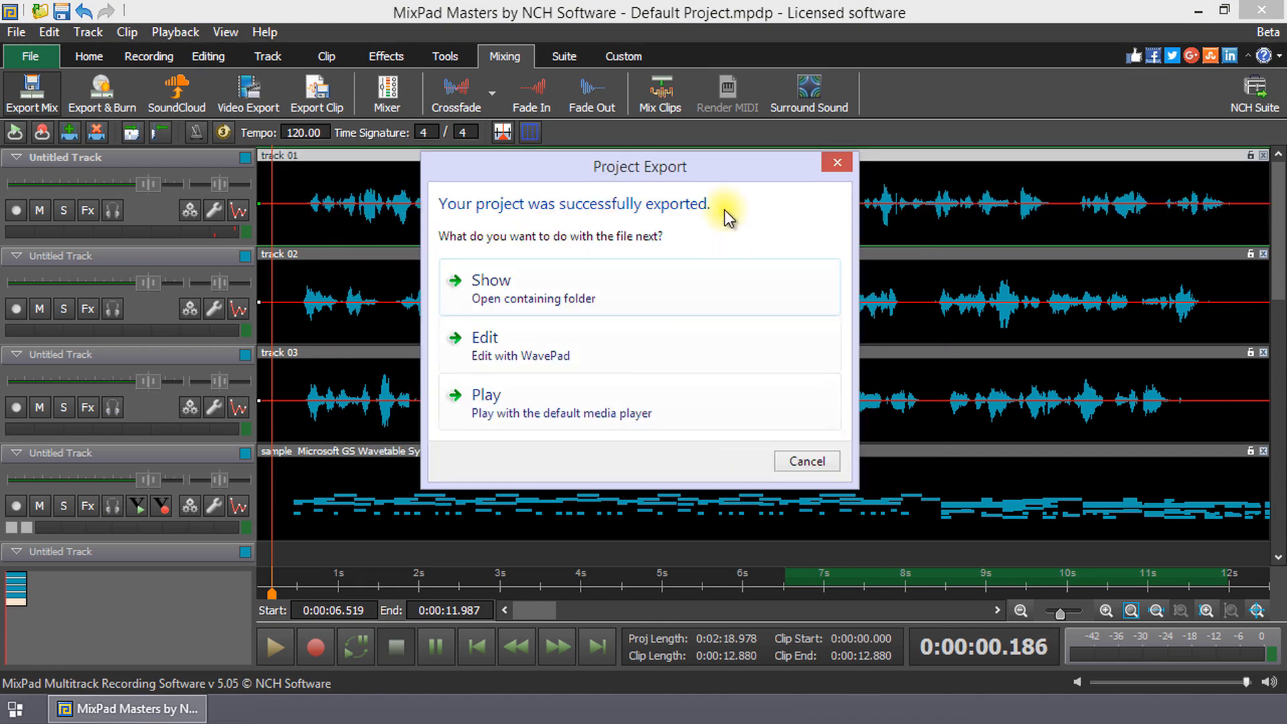
mouse_move(589, 307)
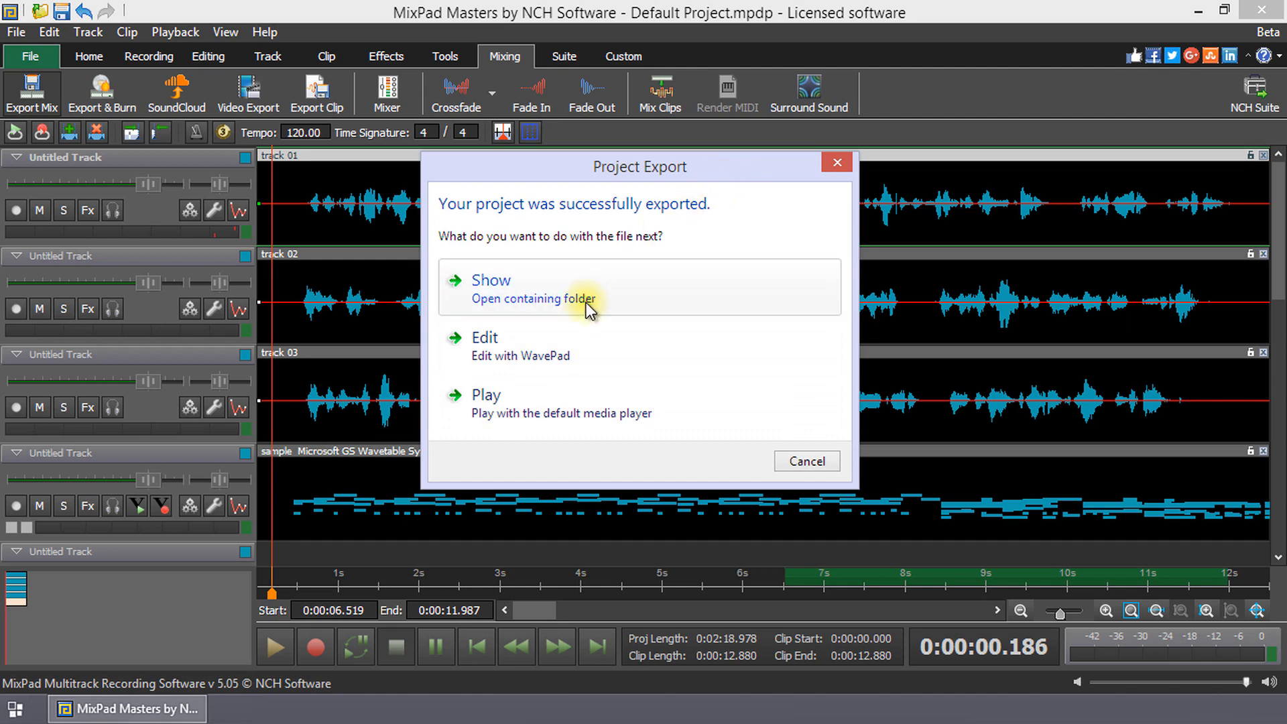
mouse_move(585, 367)
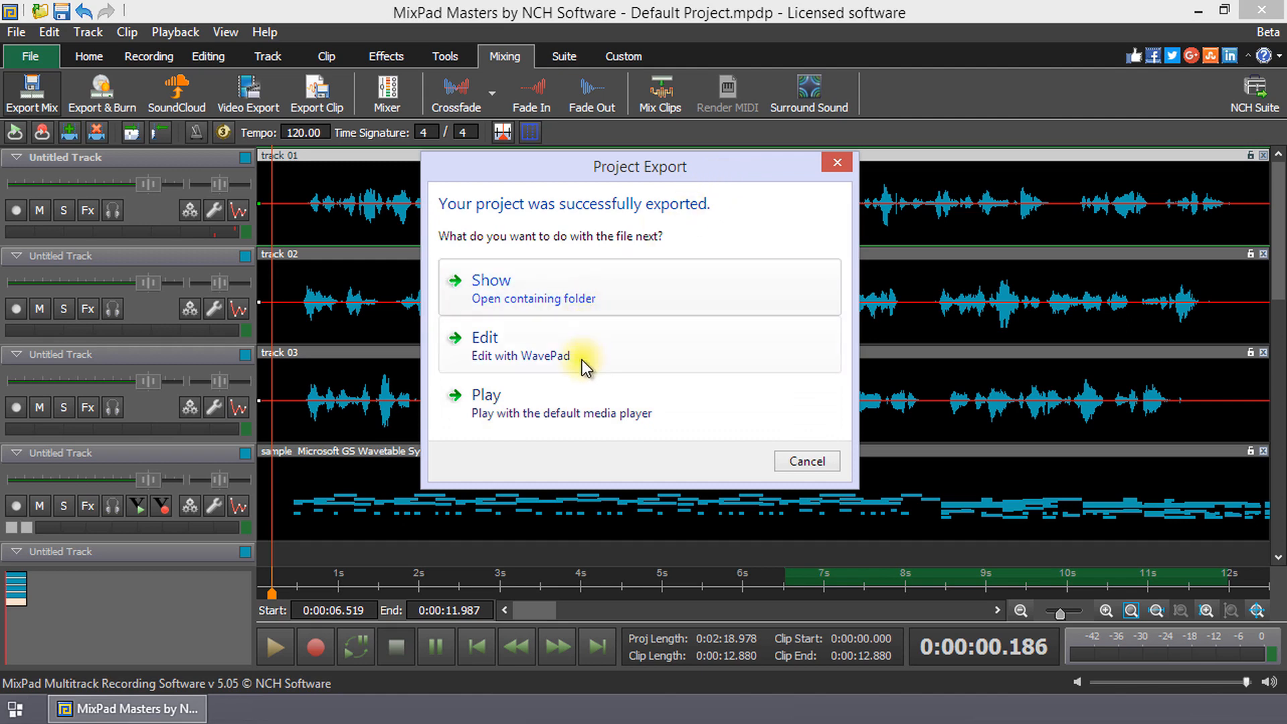
mouse_move(584, 424)
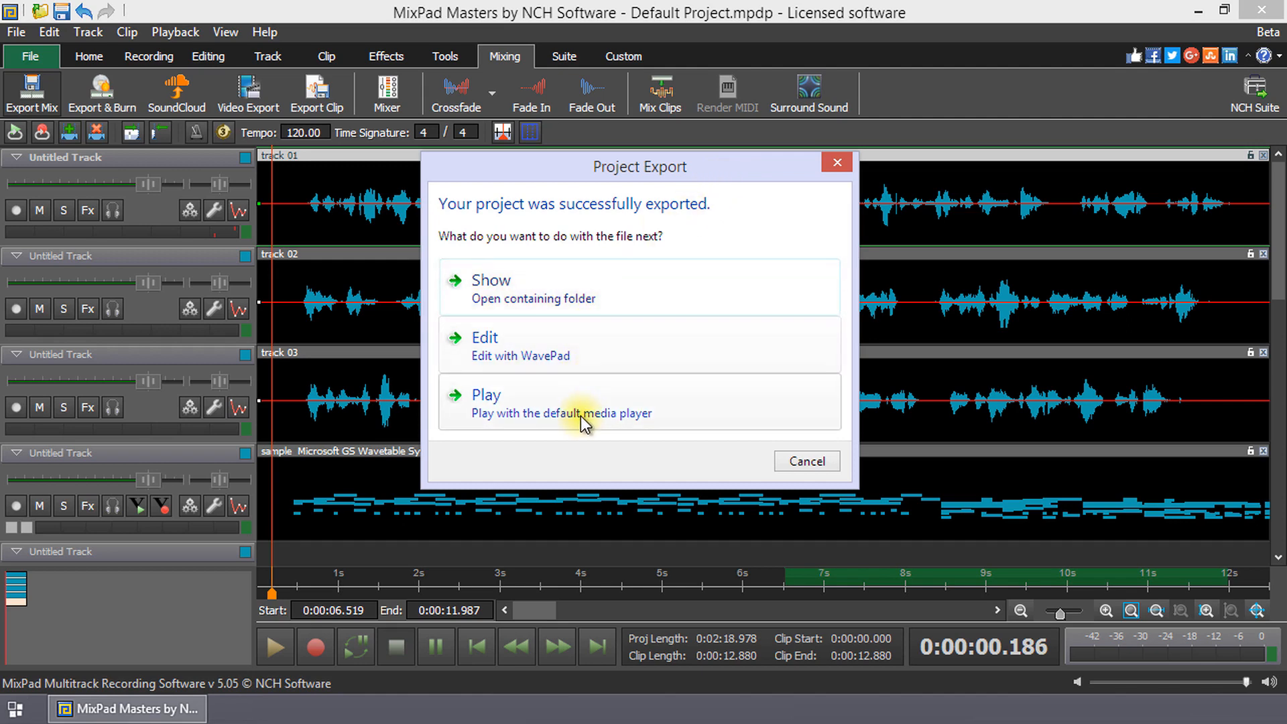